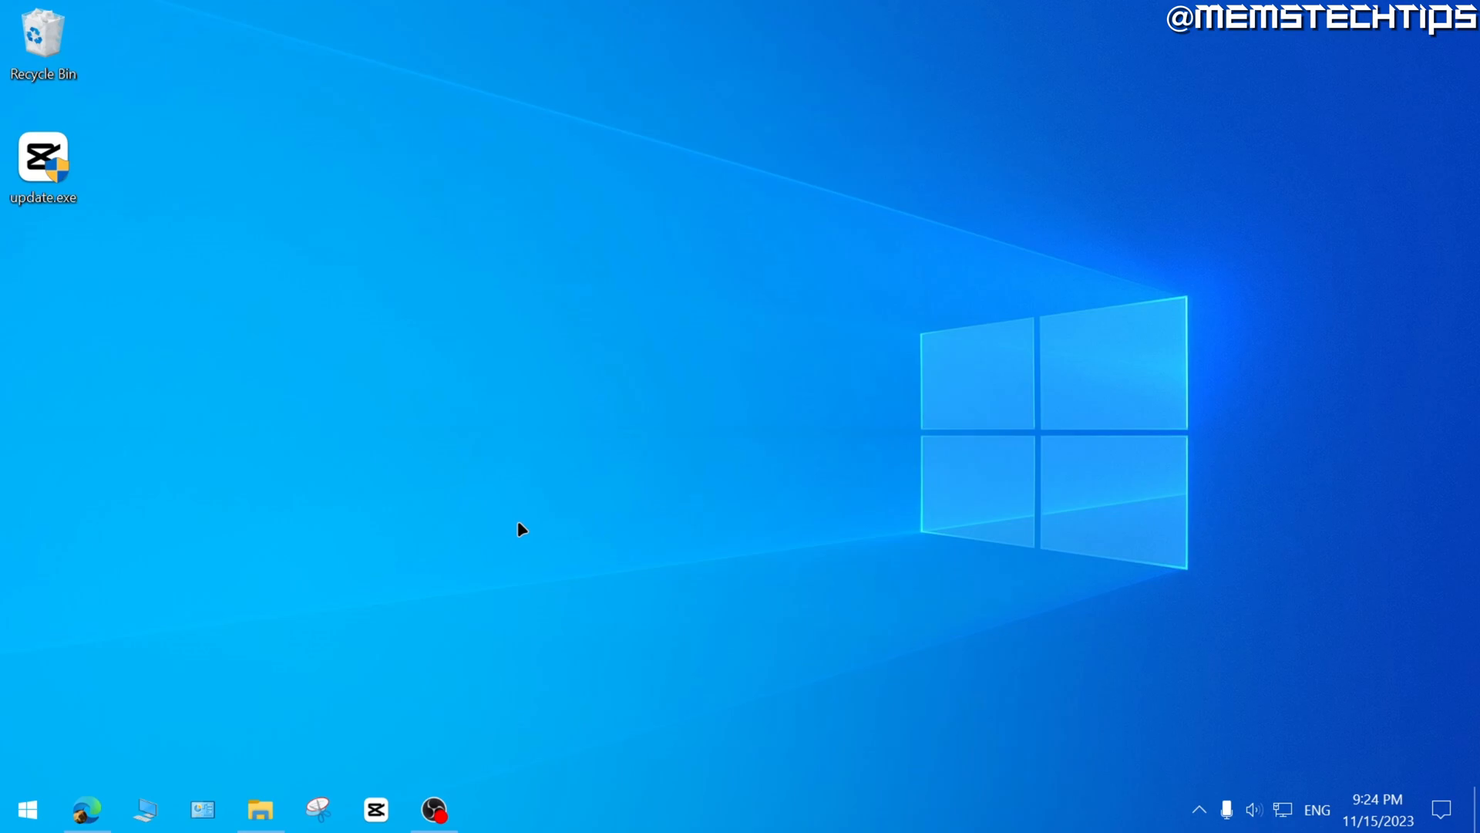
mouse_move(75, 701)
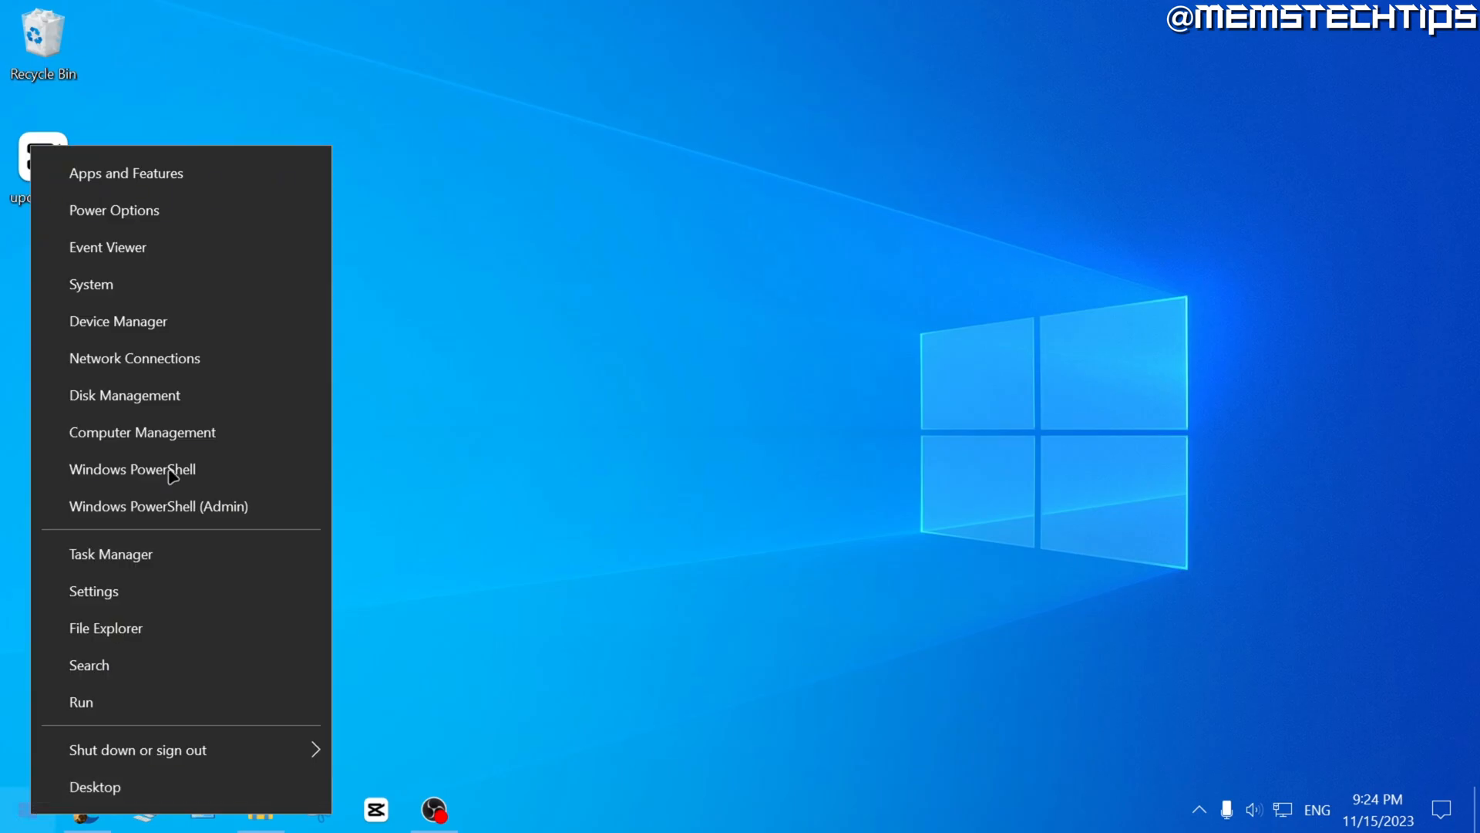
- View the About page for MARCO-PC and dismiss the Rename this PC prompt unused
left_click(94, 590)
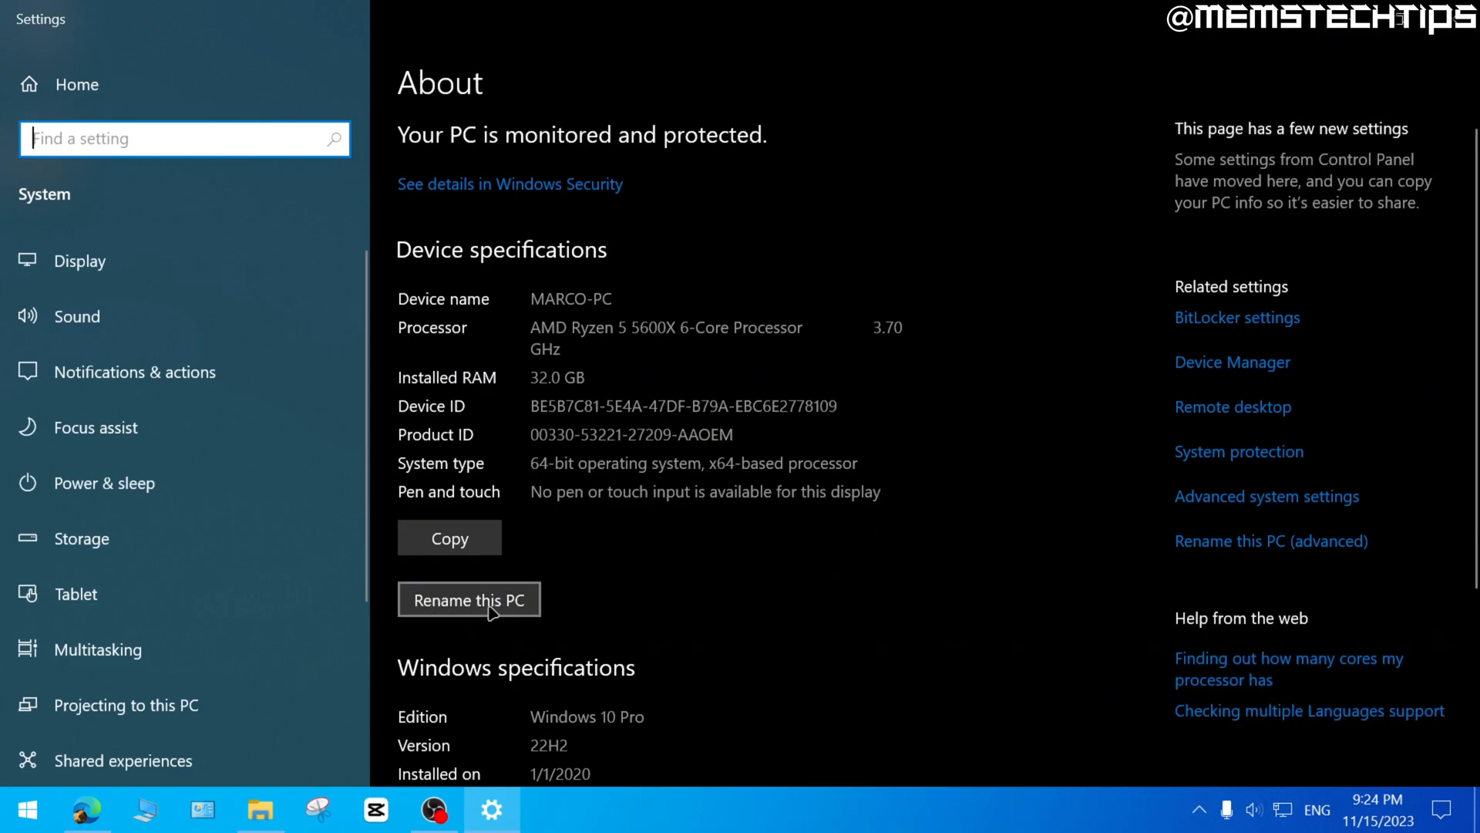
left_click(469, 600)
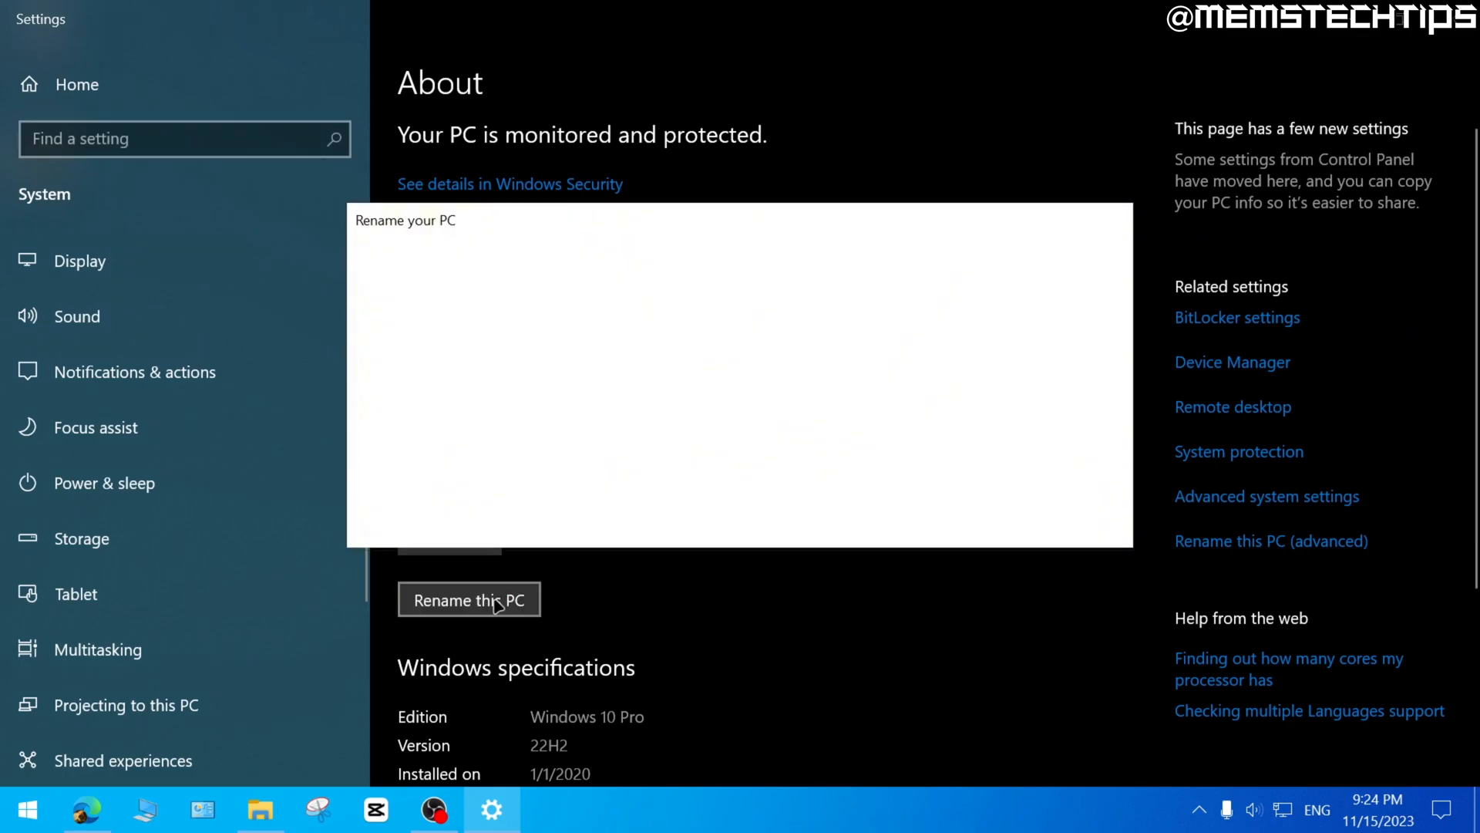
left_click(469, 600)
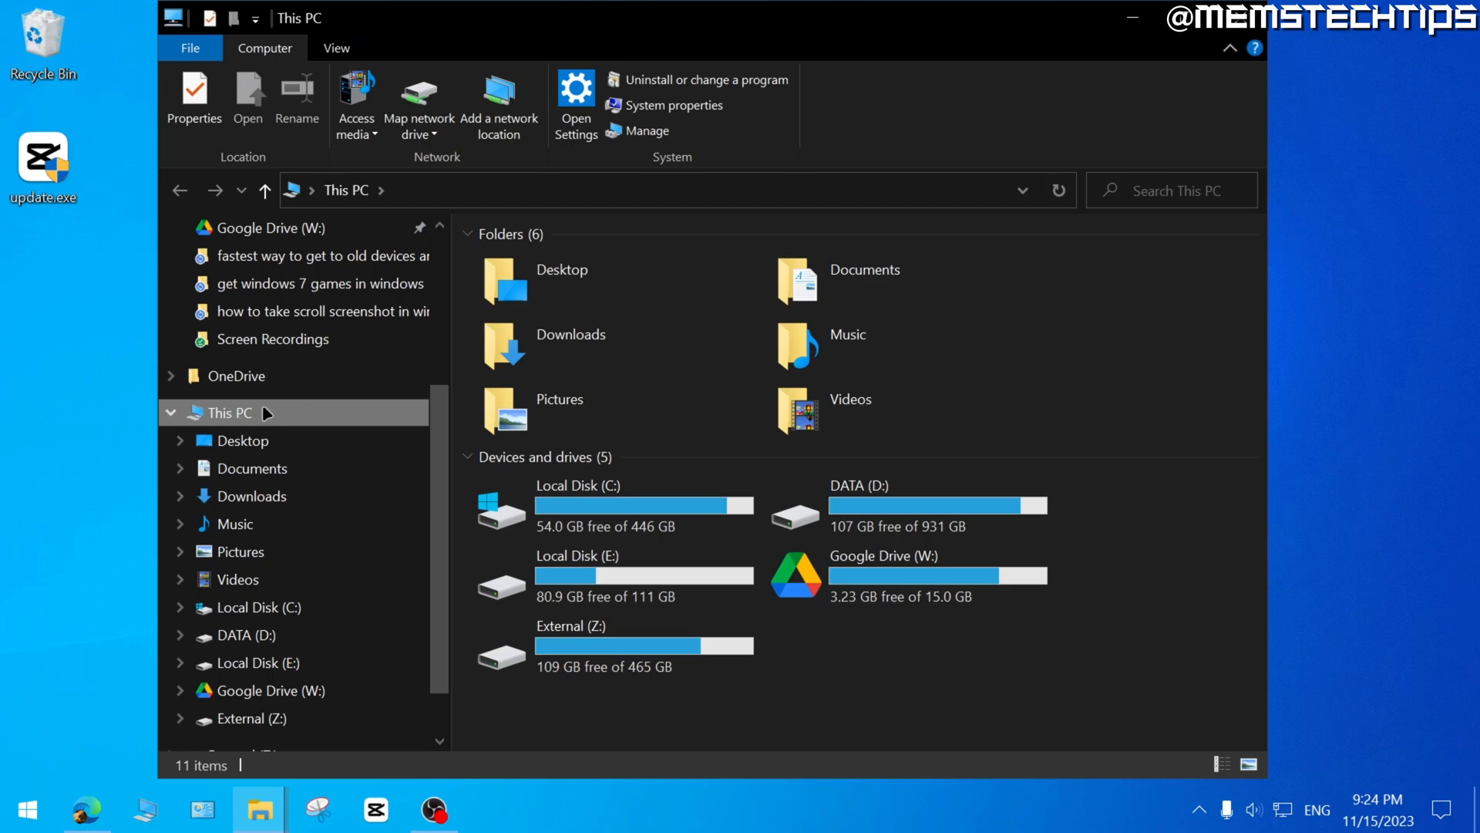
mouse_move(895, 687)
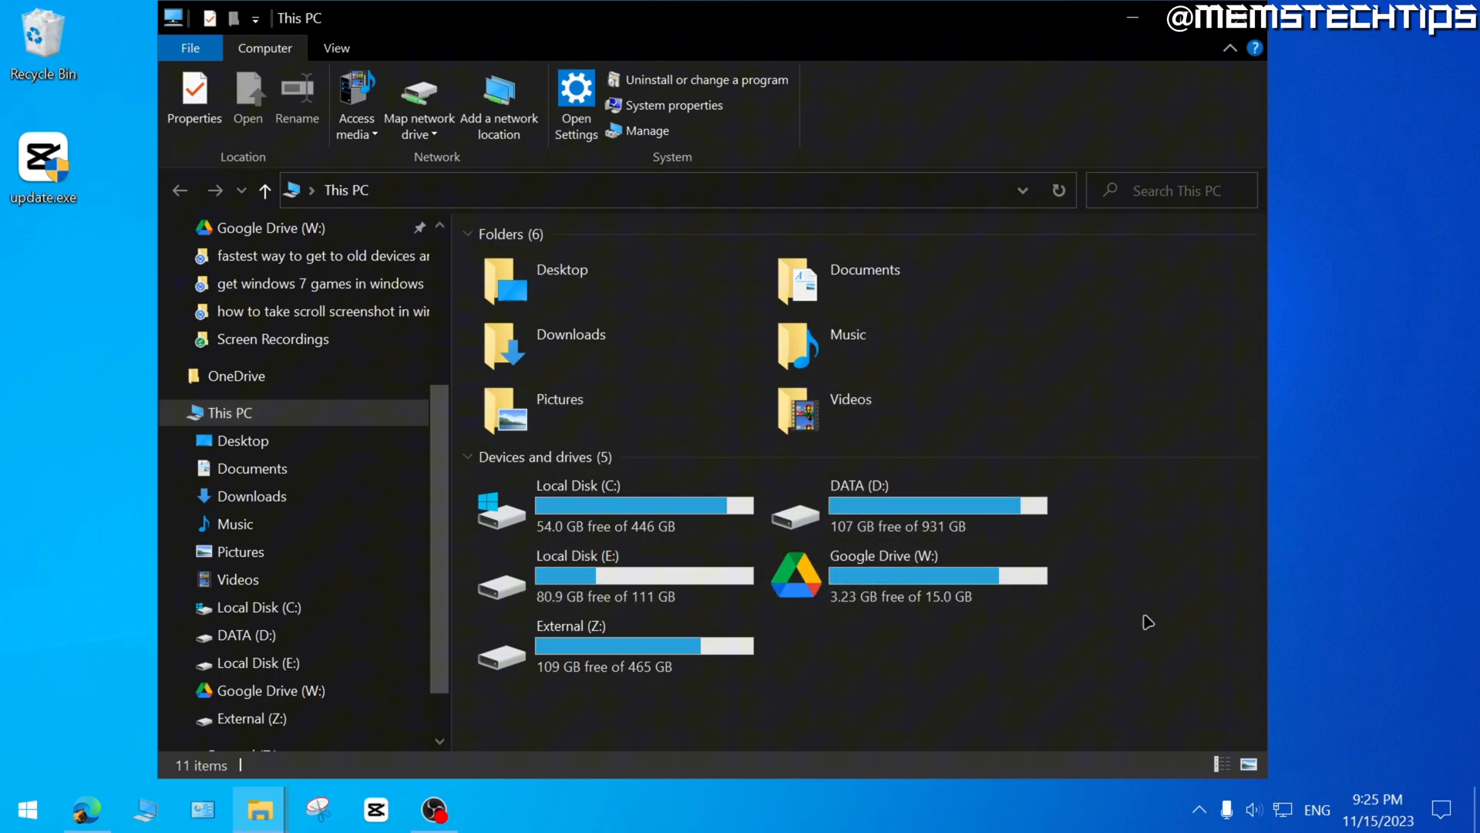
mouse_move(1176, 534)
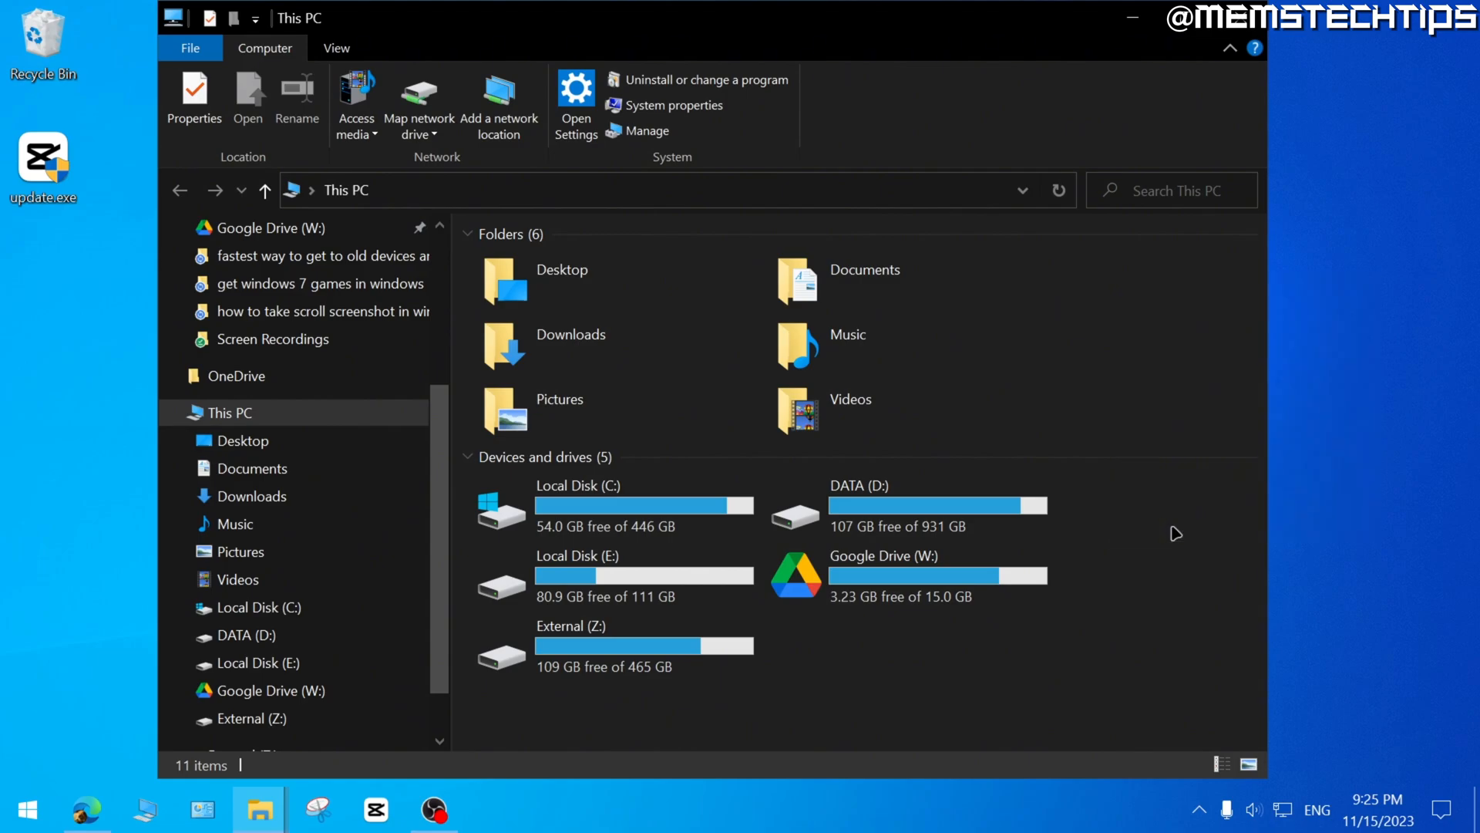
- Reach the classic System page and its Advanced system settings dialog
left_click(674, 105)
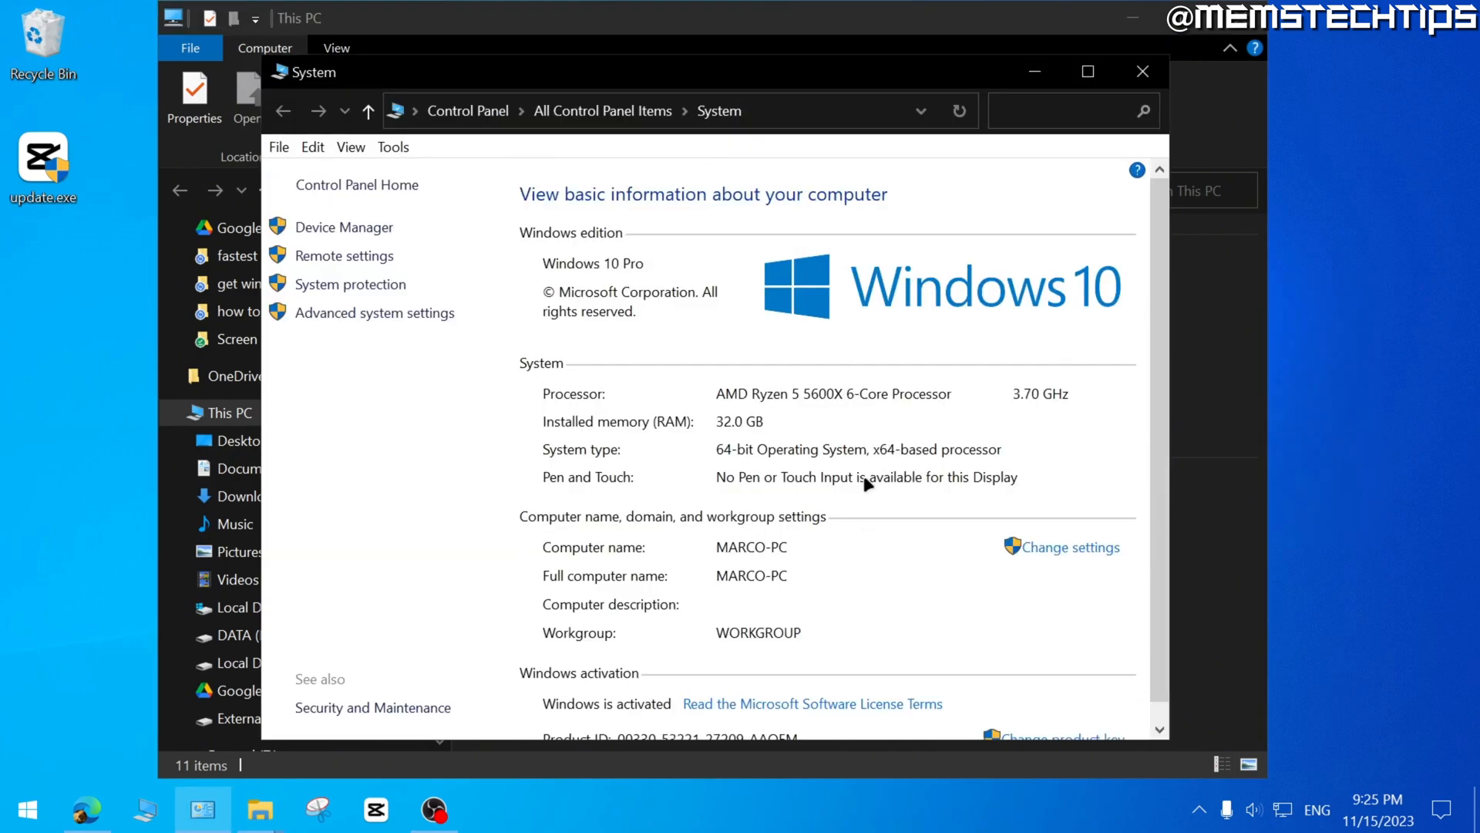
mouse_move(375, 313)
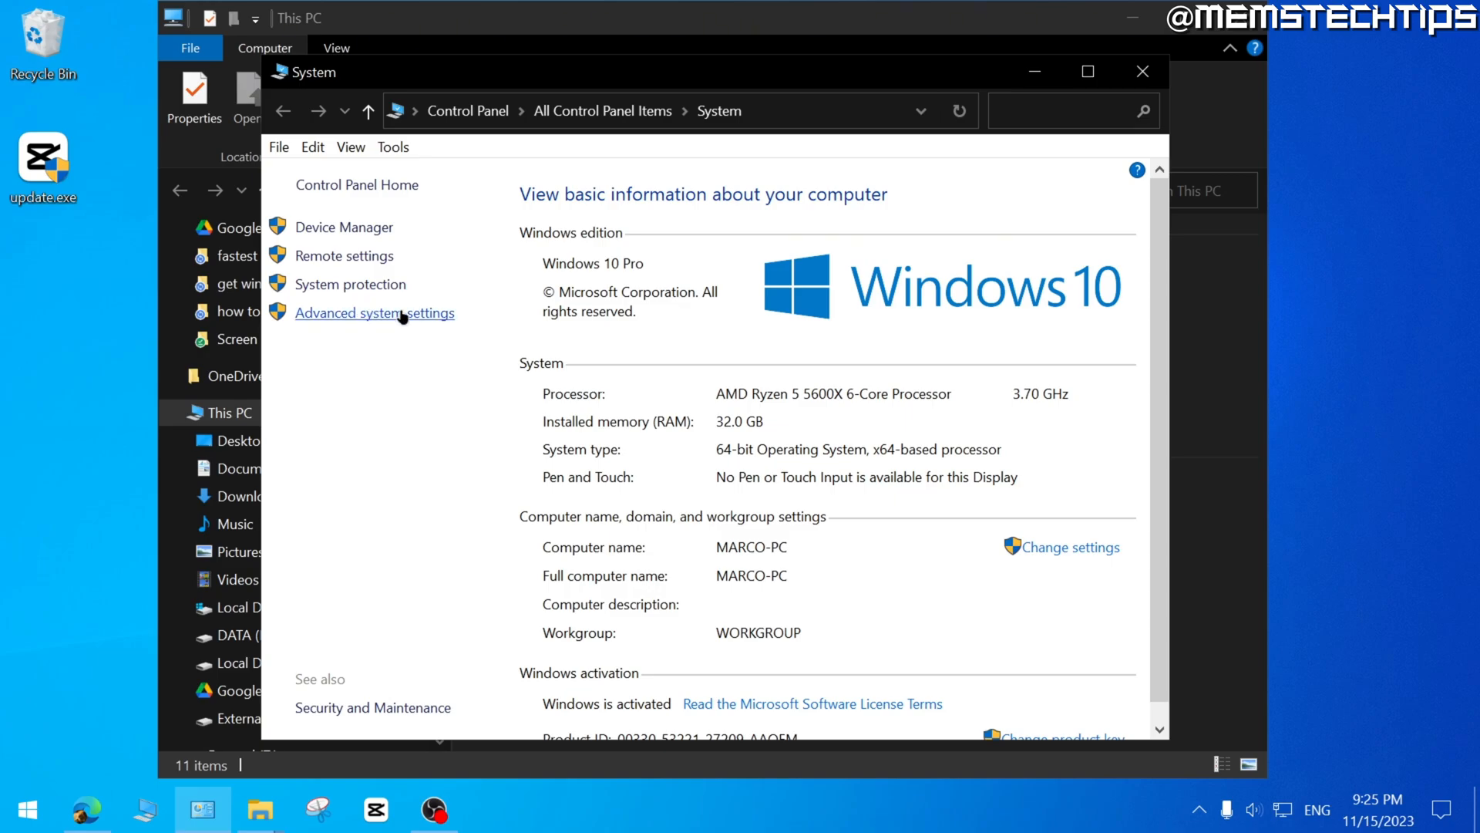
left_click(373, 313)
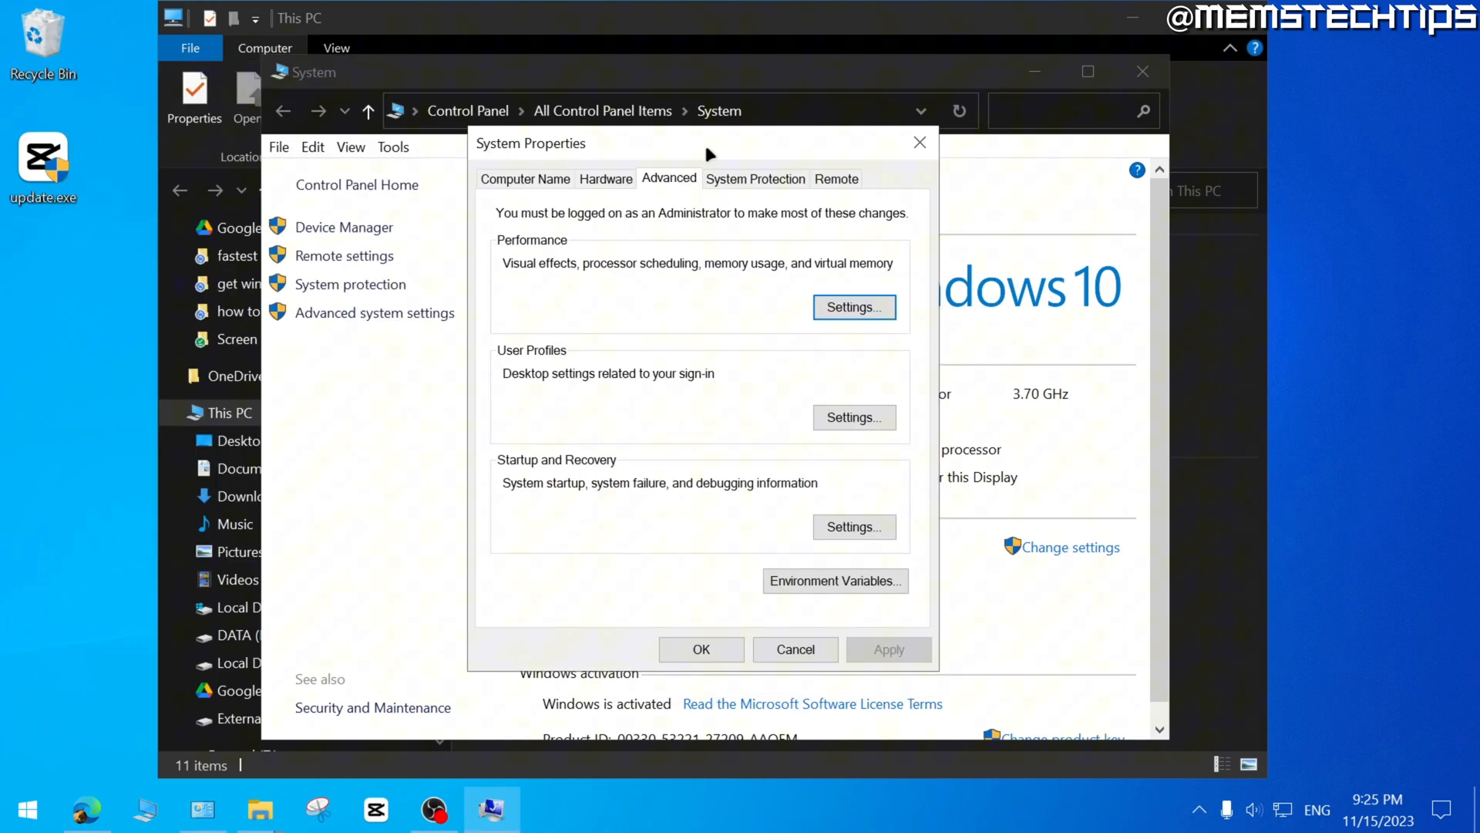
- Rename the computer from MARCO-PC to MEMORY-PC in the Computer Name settings
left_click(524, 179)
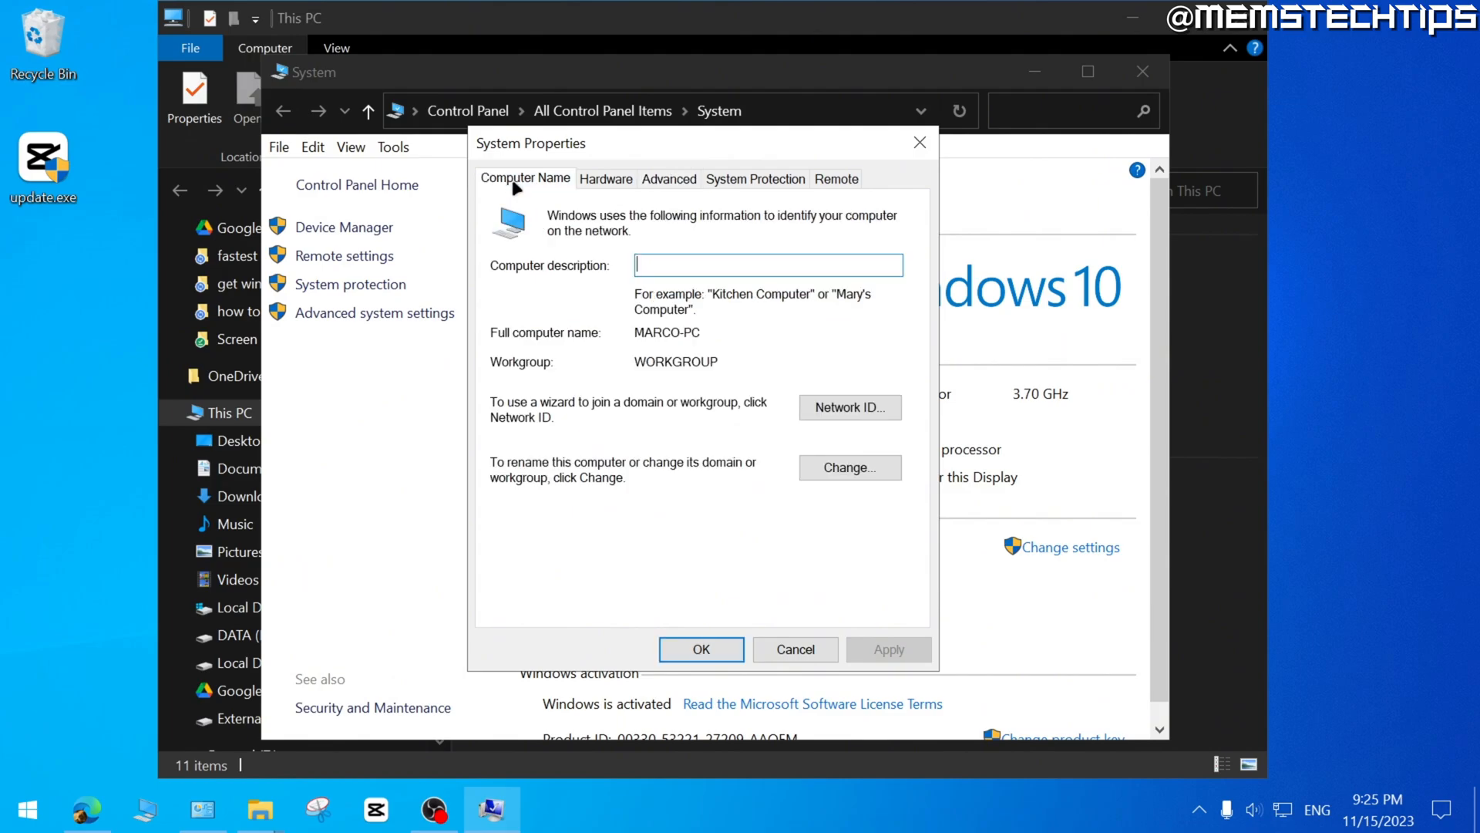
mouse_move(749, 501)
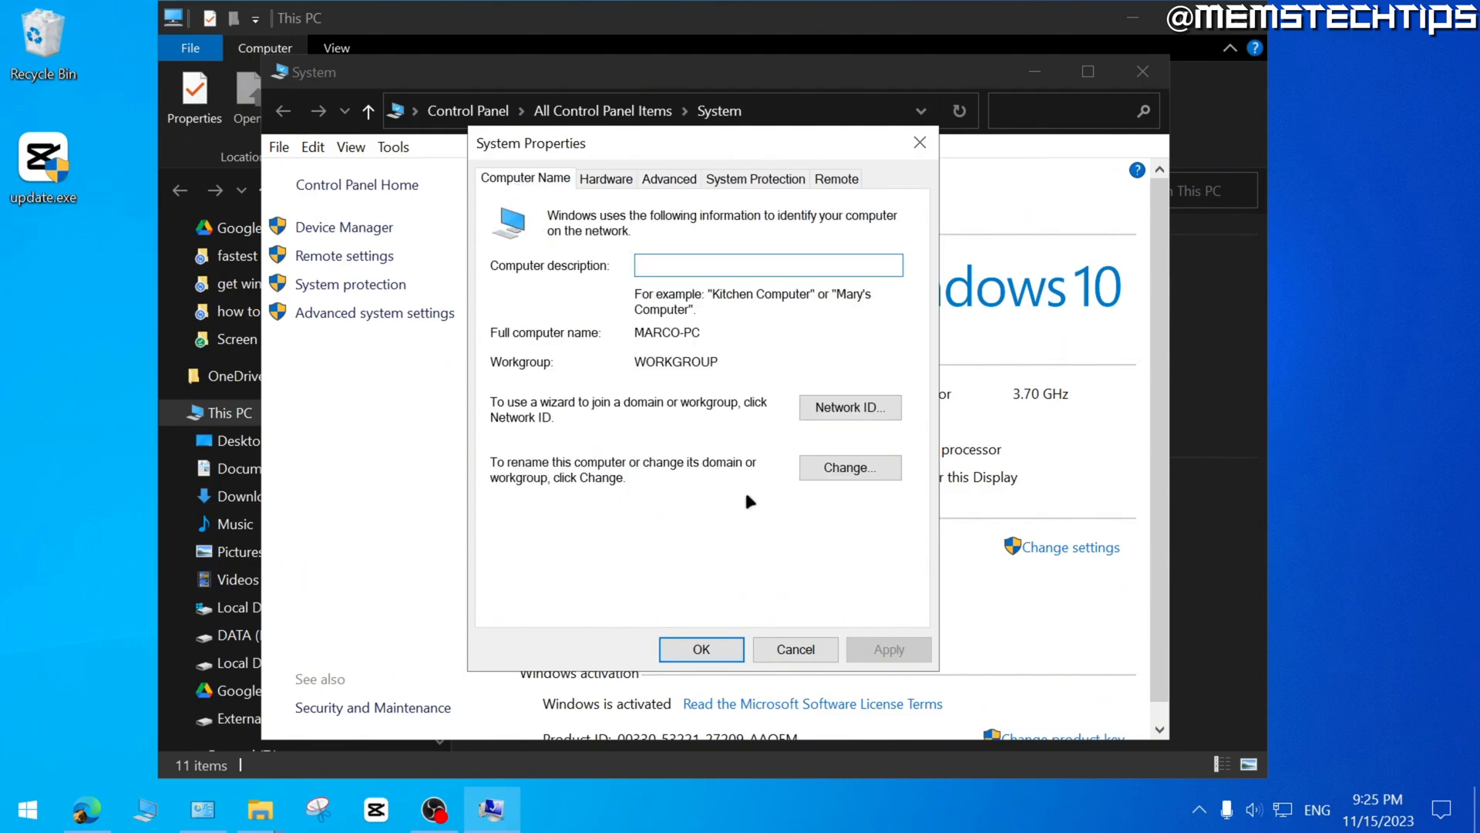
left_click(847, 467)
type("MEMORY-PC")
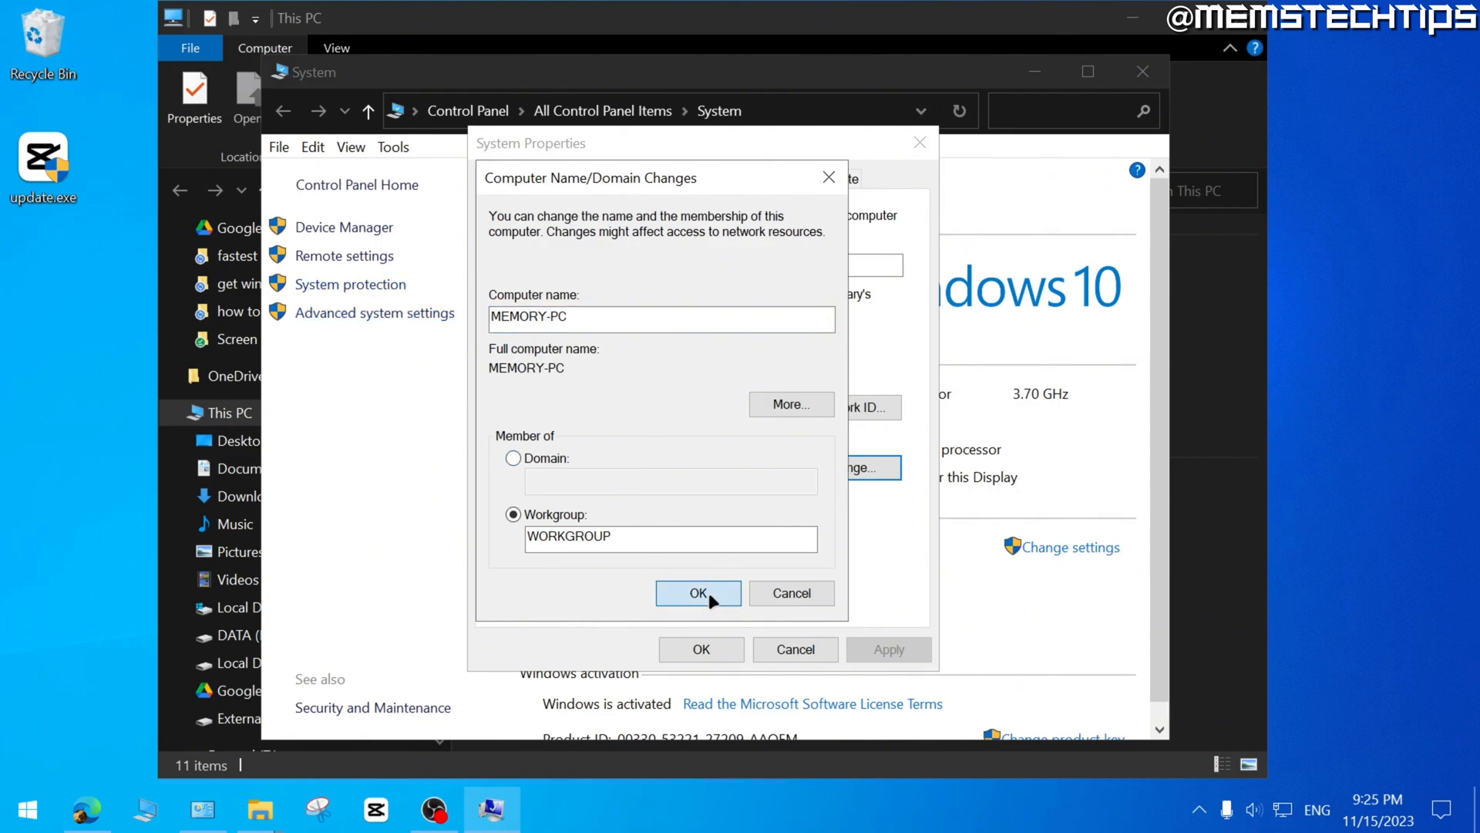
left_click(697, 592)
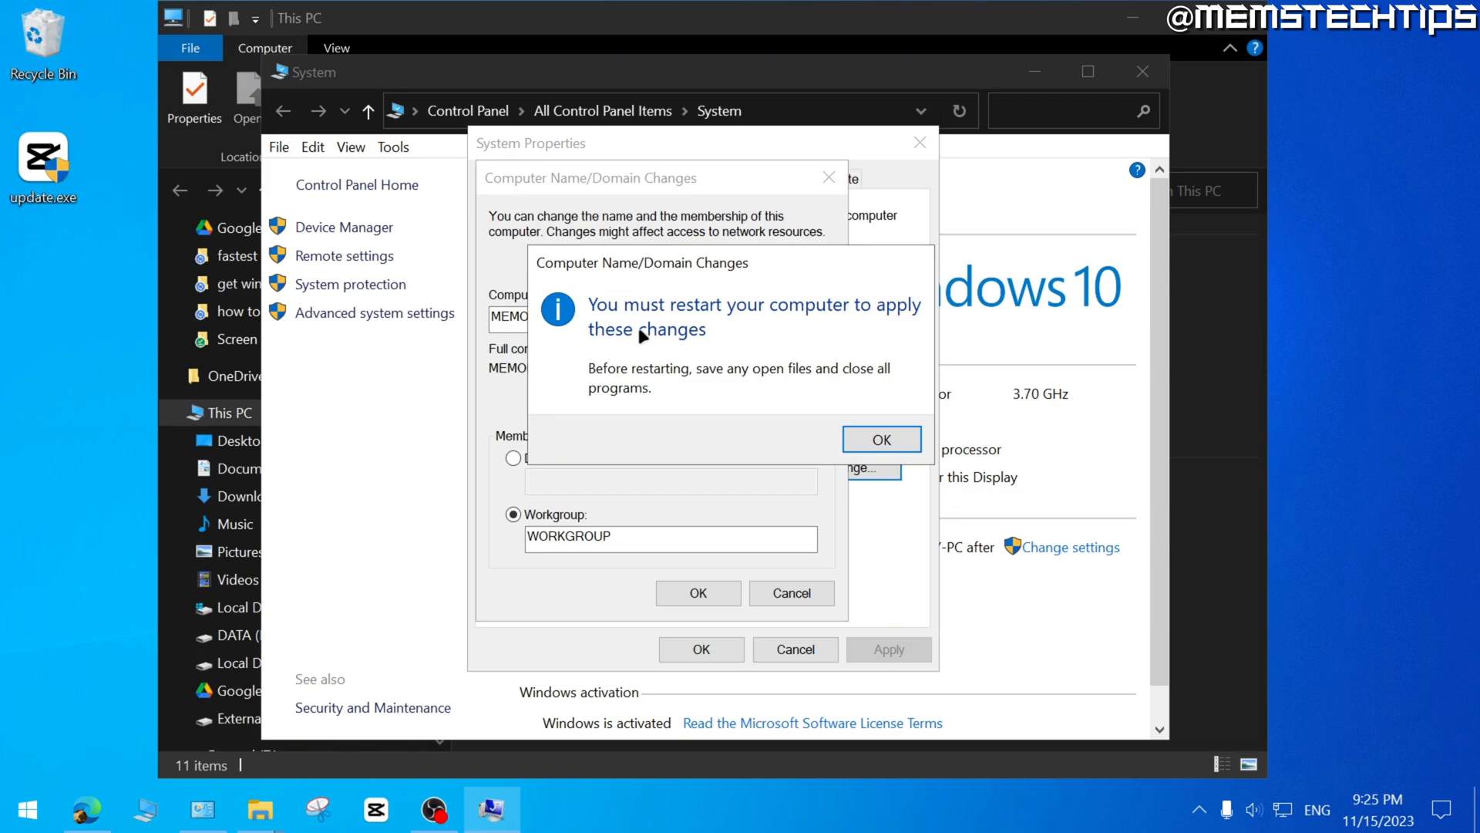
mouse_move(734, 367)
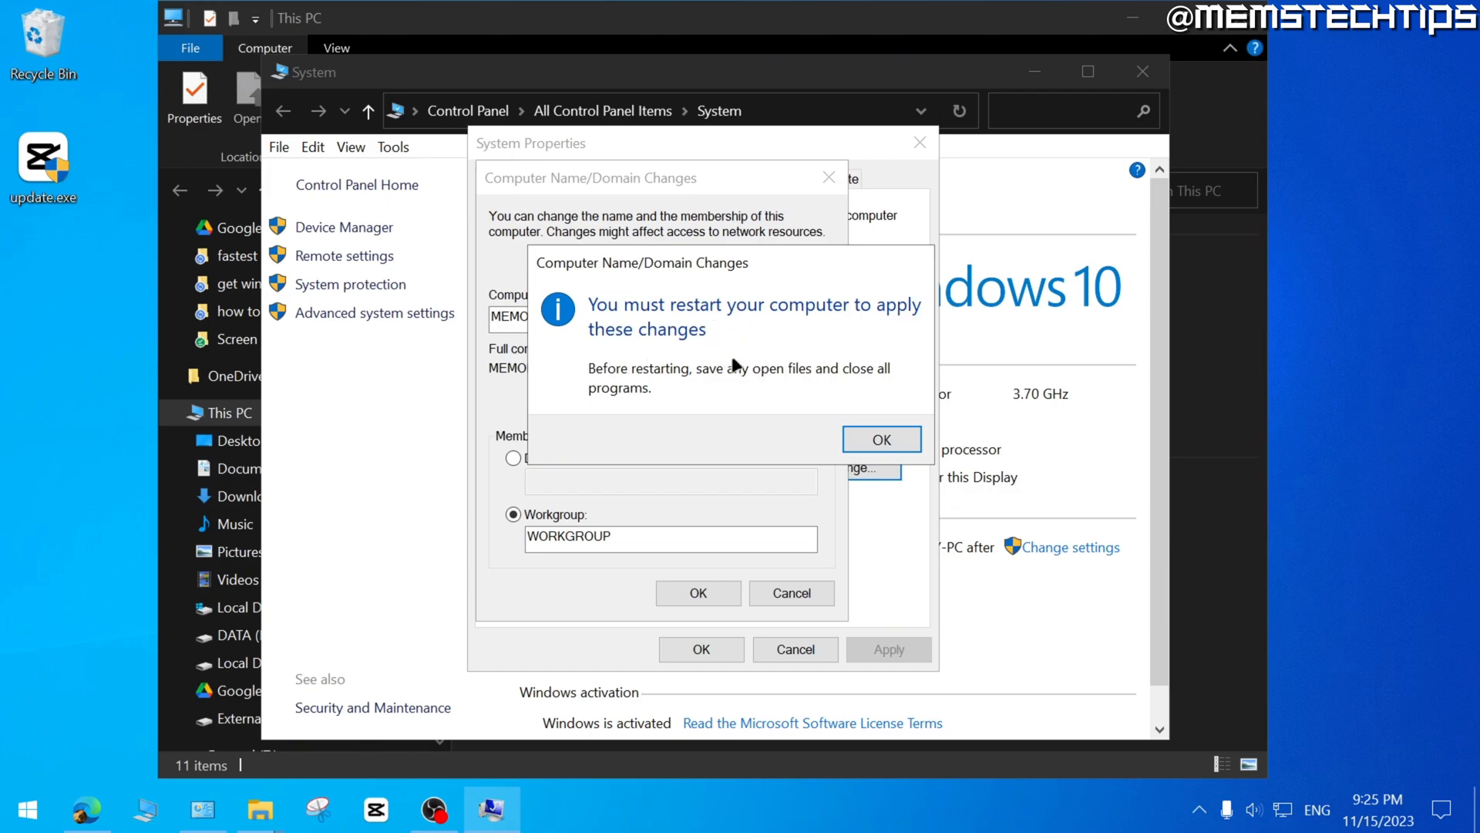
- Acknowledge the restart notice, close System Properties and choose Restart Later
left_click(879, 439)
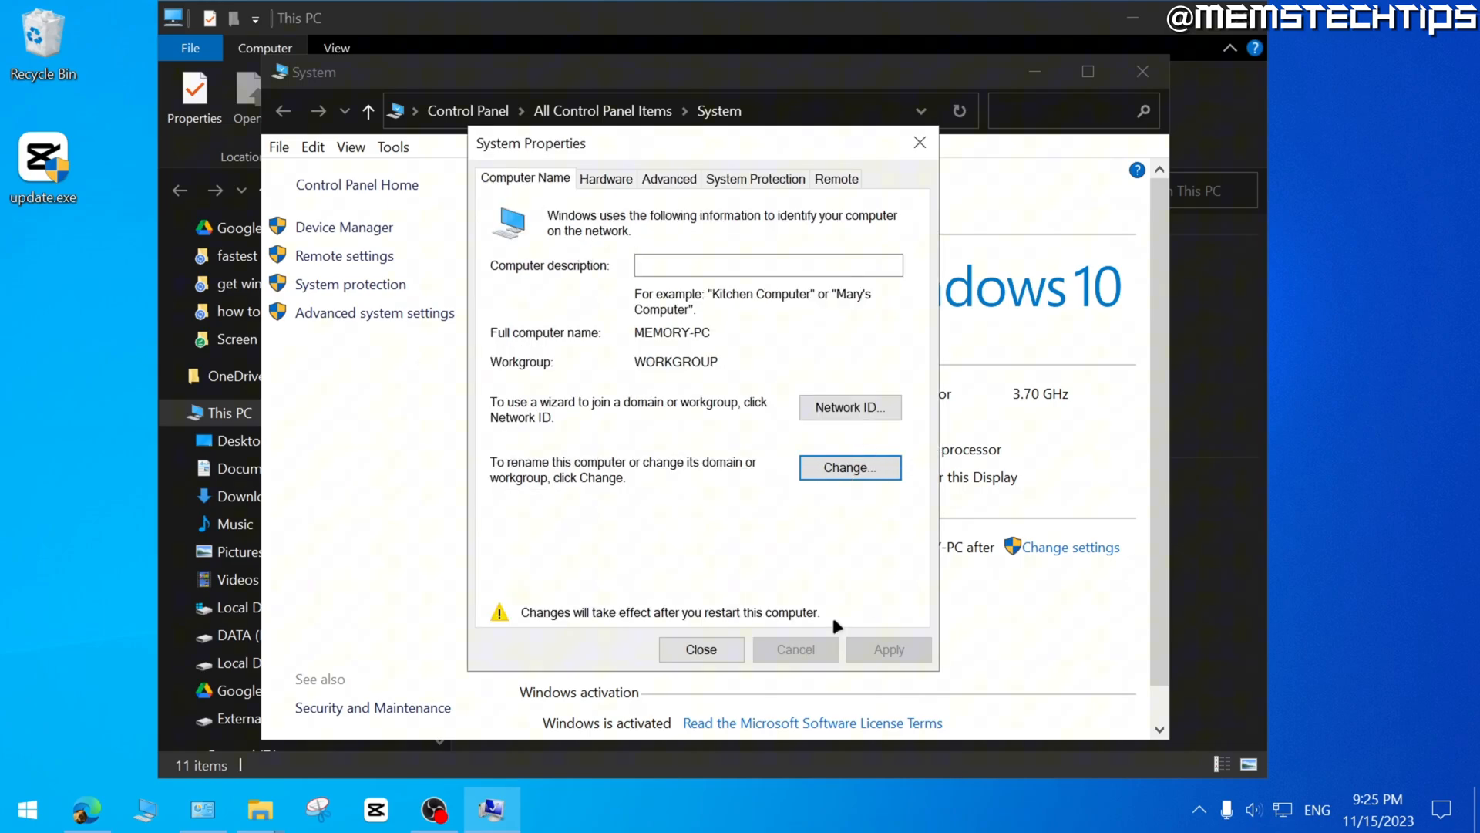
left_click(888, 649)
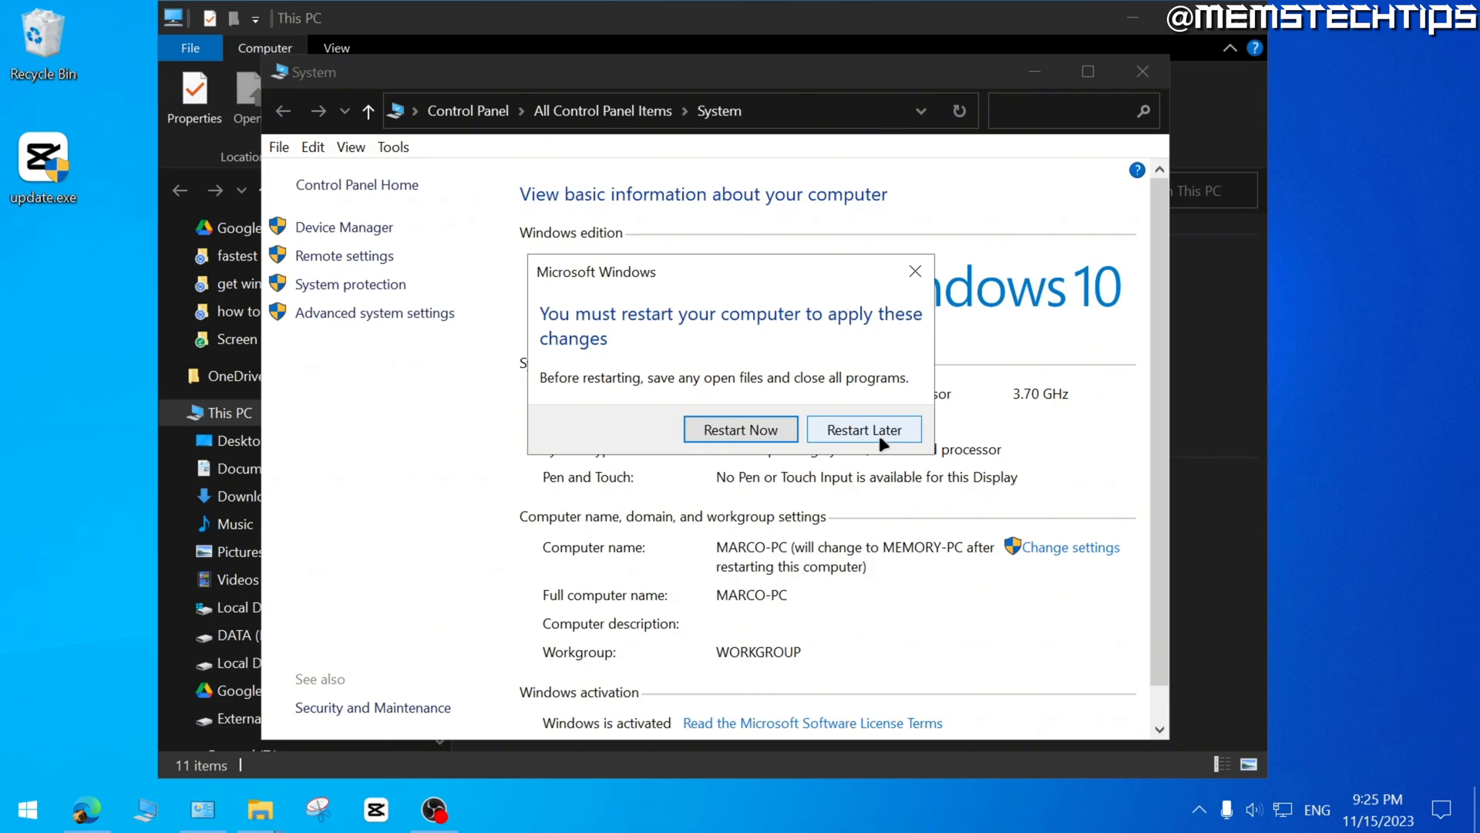
left_click(864, 429)
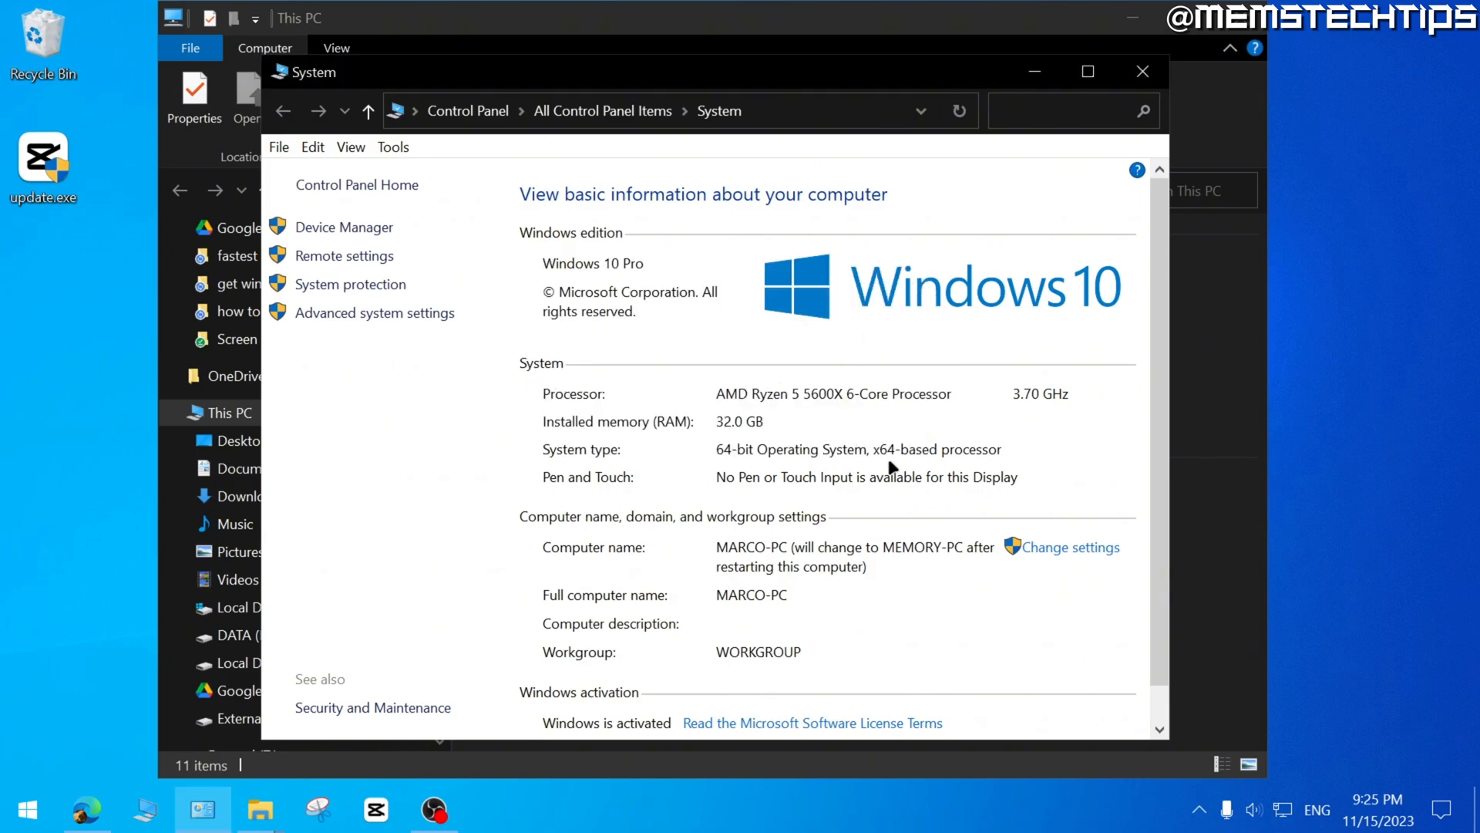
mouse_move(560, 549)
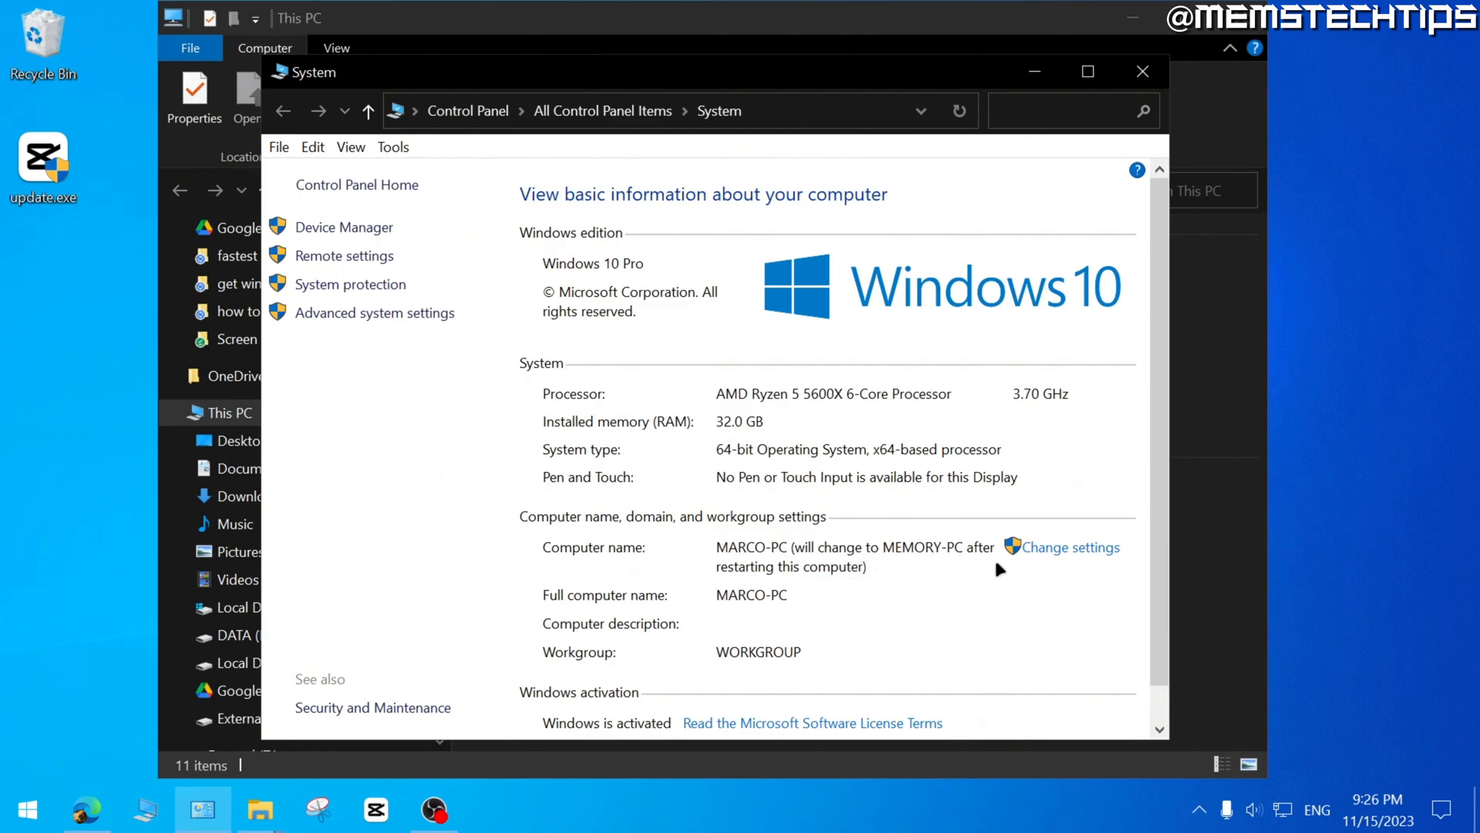
mouse_move(965, 624)
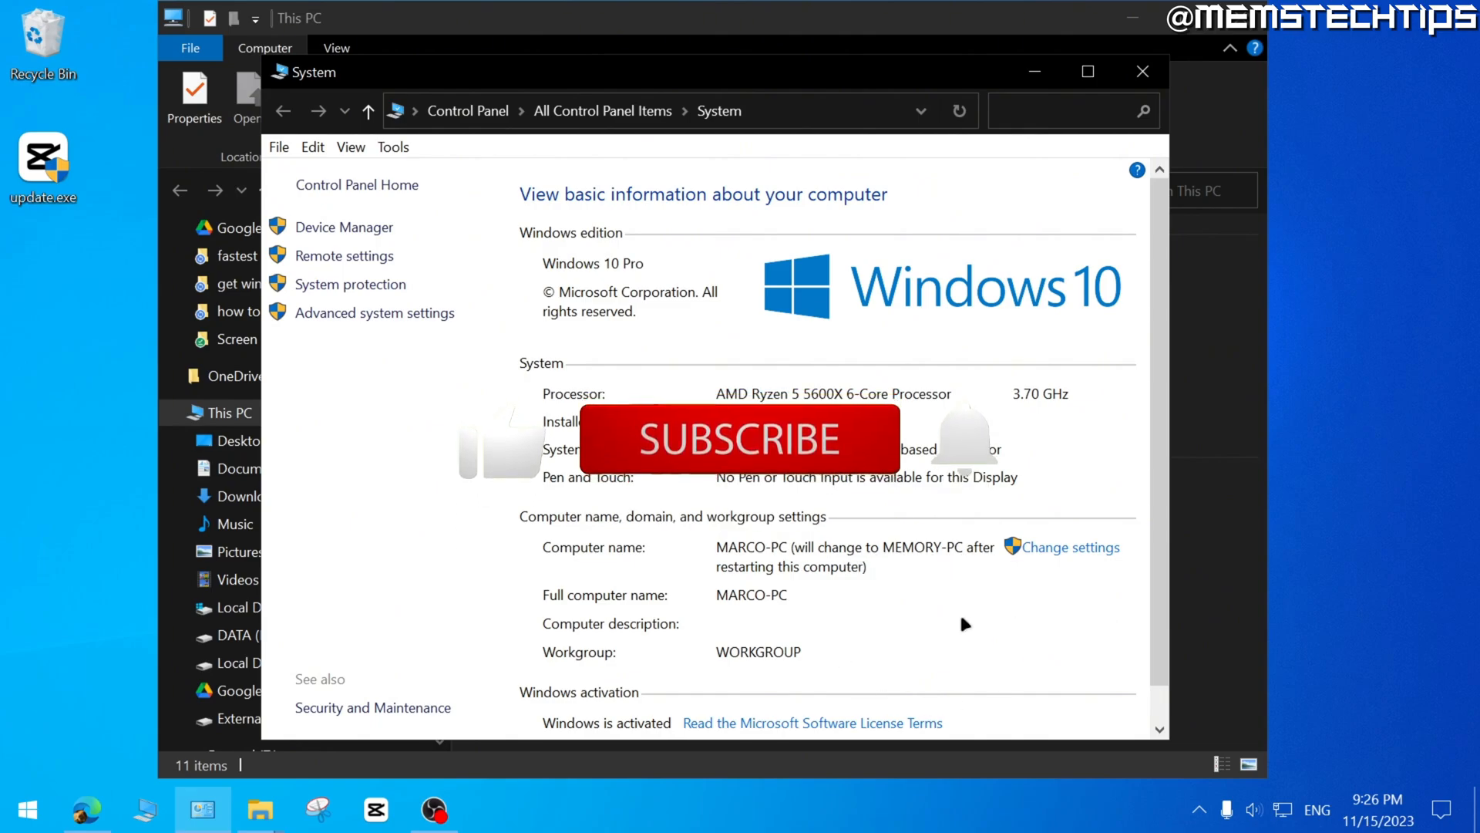